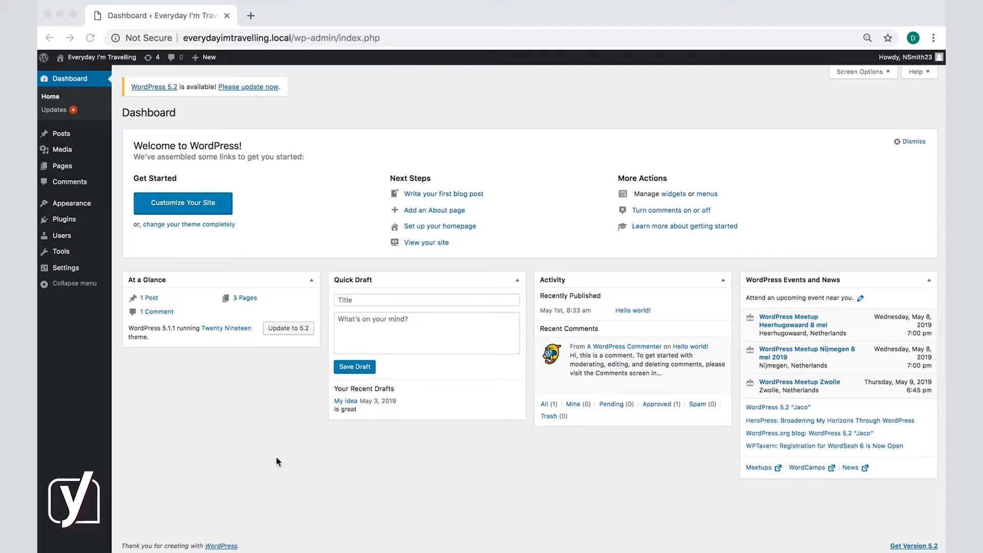
pyautogui.moveTo(307, 450)
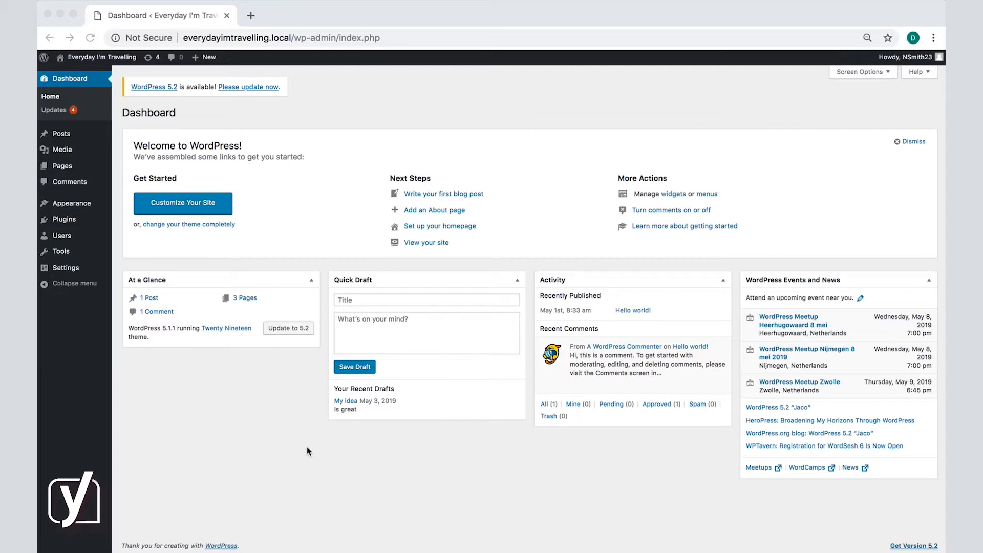
pyautogui.moveTo(180, 378)
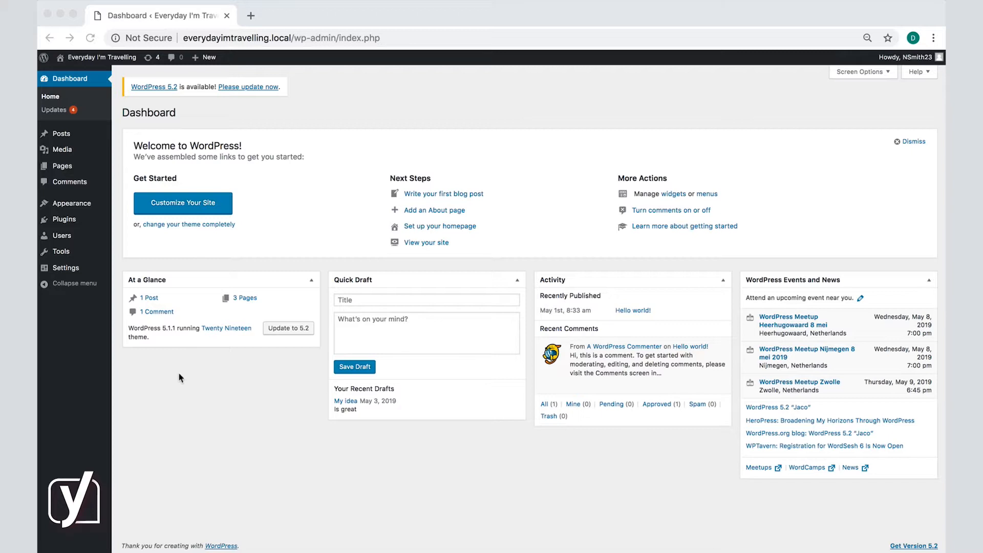
pyautogui.moveTo(80, 269)
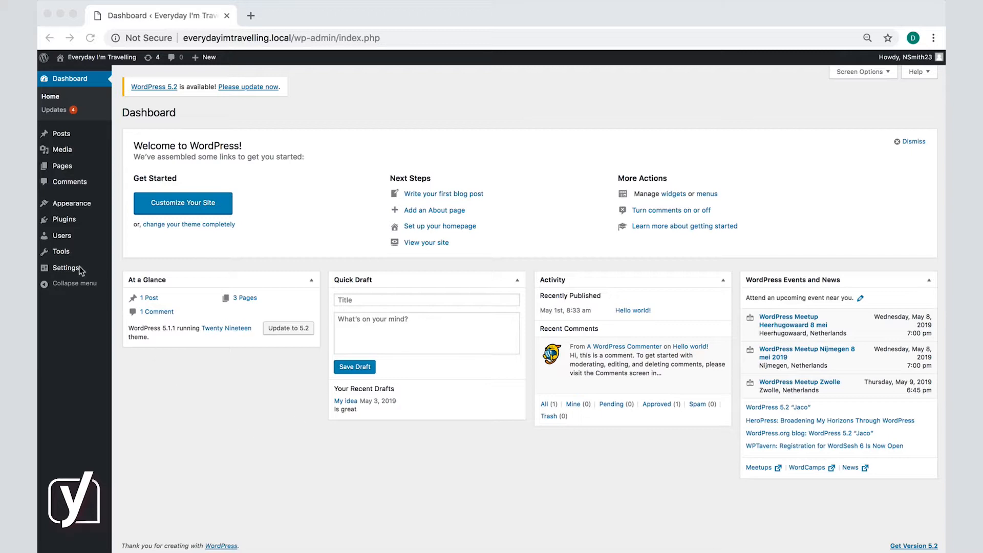
pyautogui.moveTo(63, 220)
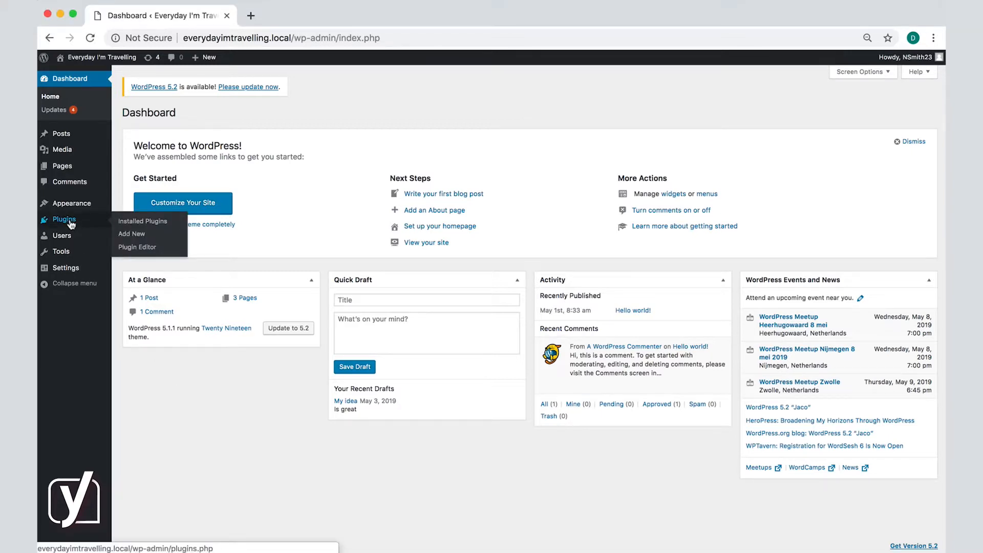
# Go from the empty Plugins list to the Add New plugins page
pyautogui.click(142, 221)
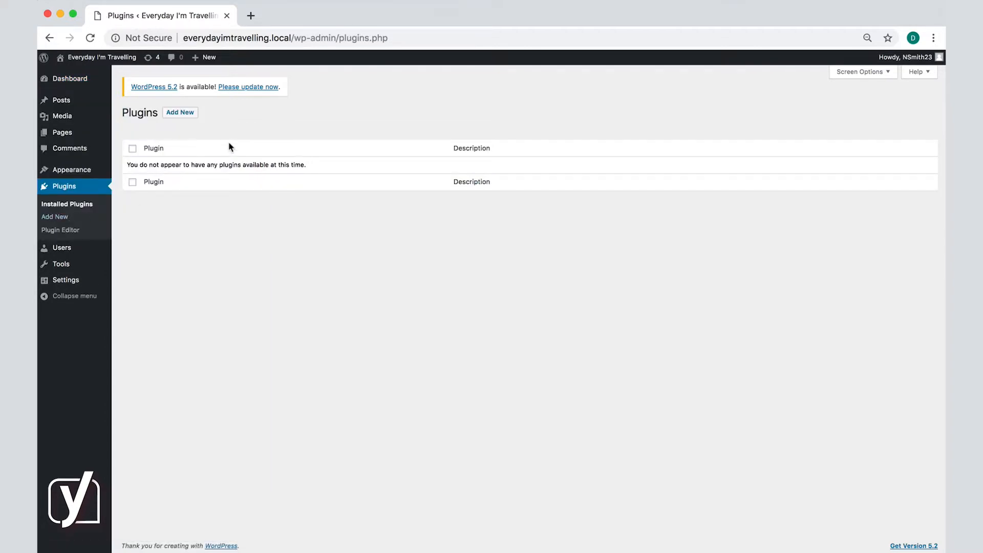
pyautogui.moveTo(210, 140)
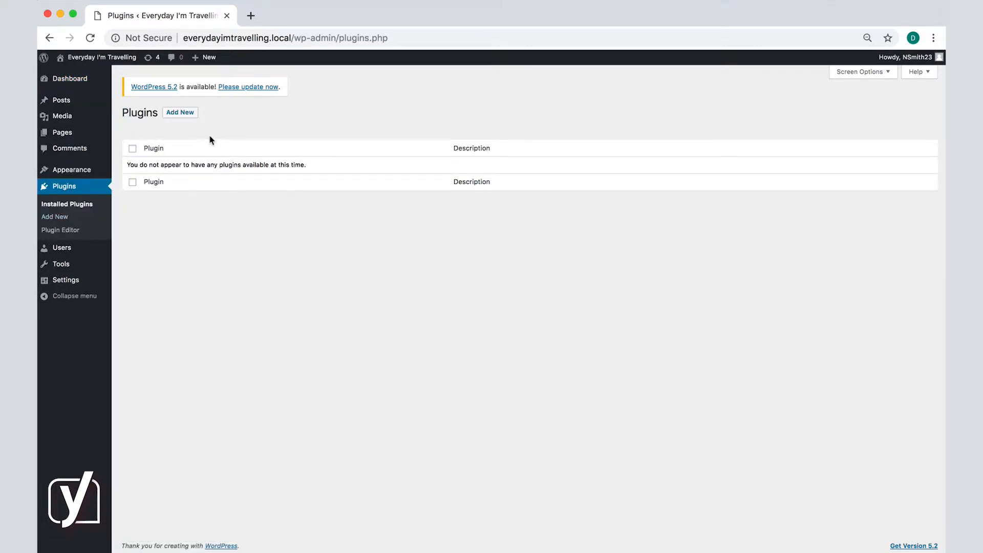
pyautogui.click(180, 112)
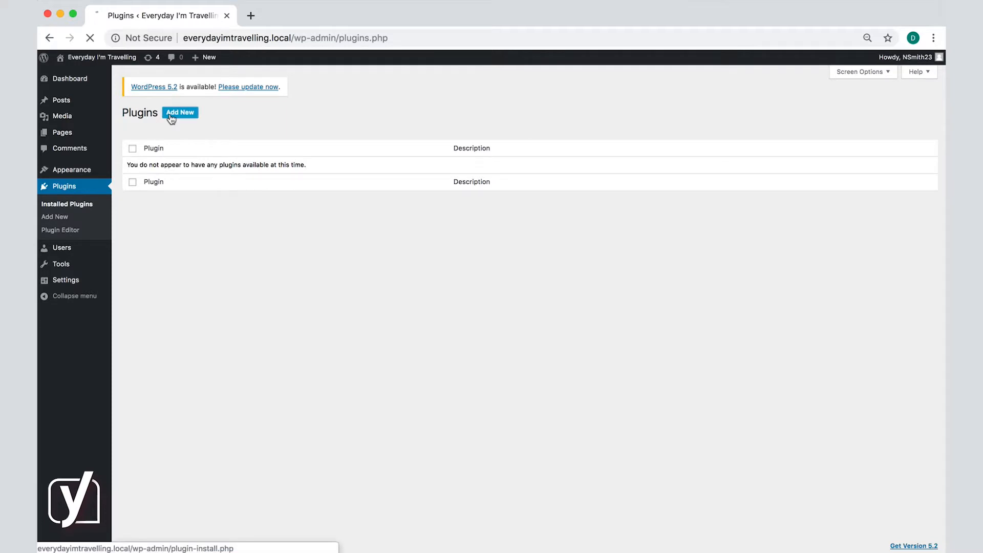
# Switch the Add Plugins page to the zip upload form
pyautogui.click(181, 112)
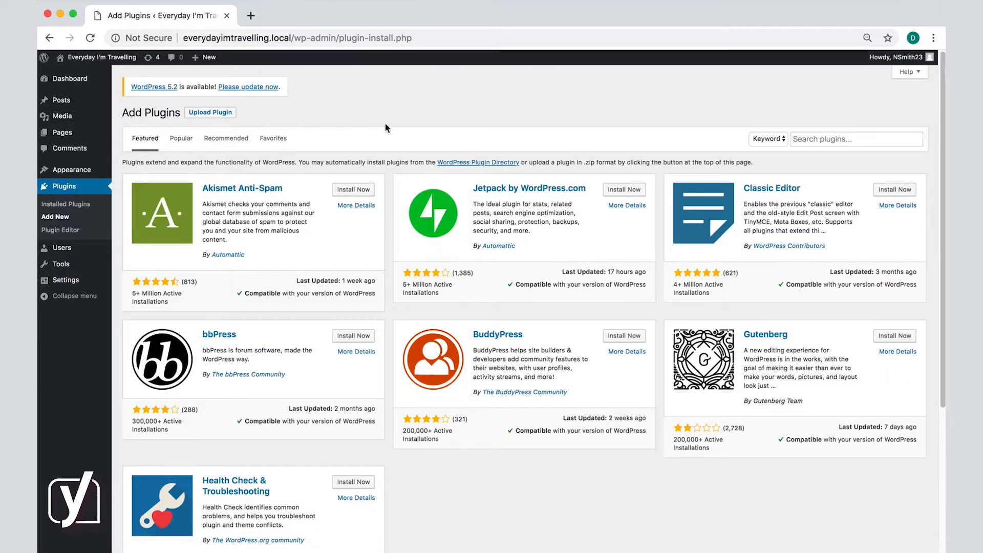
pyautogui.moveTo(353, 128)
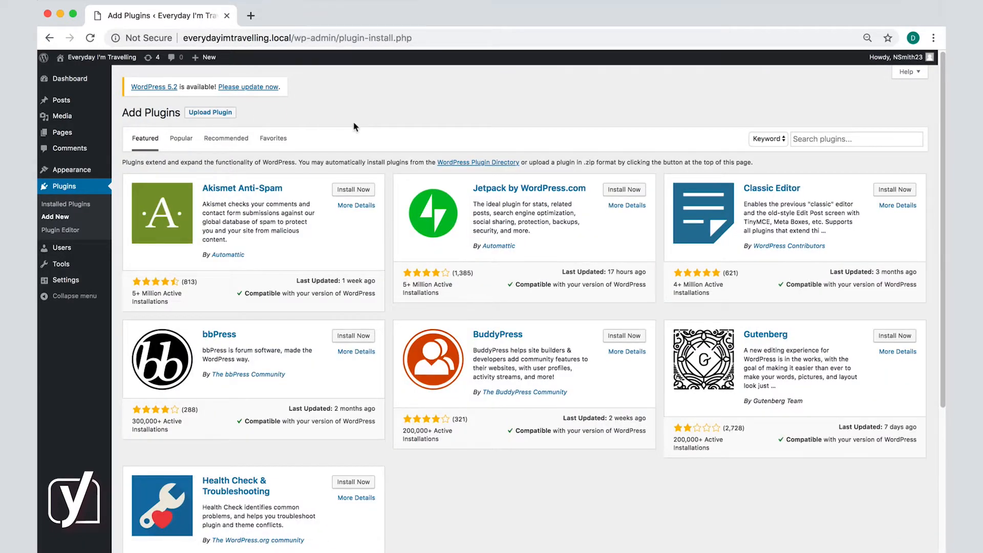
pyautogui.moveTo(211, 112)
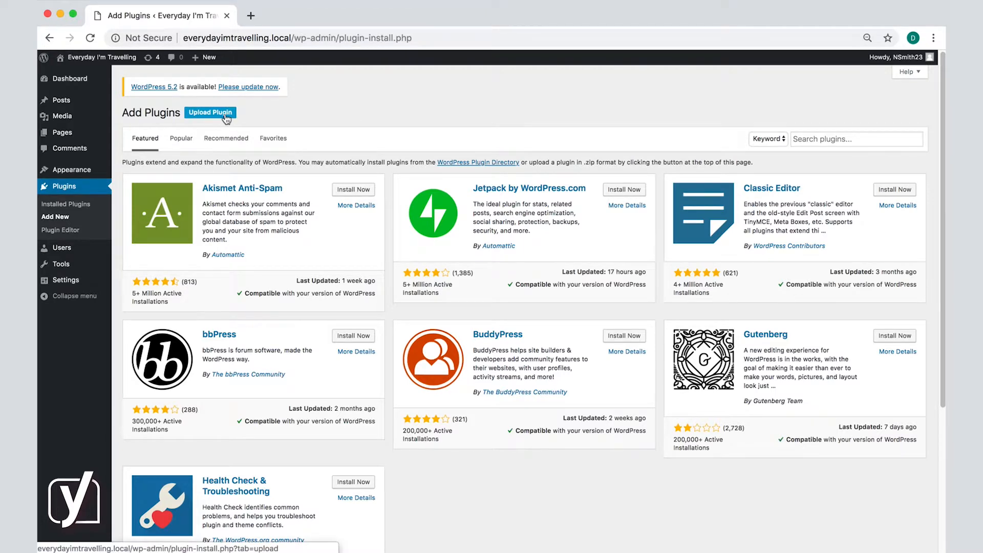
pyautogui.click(210, 113)
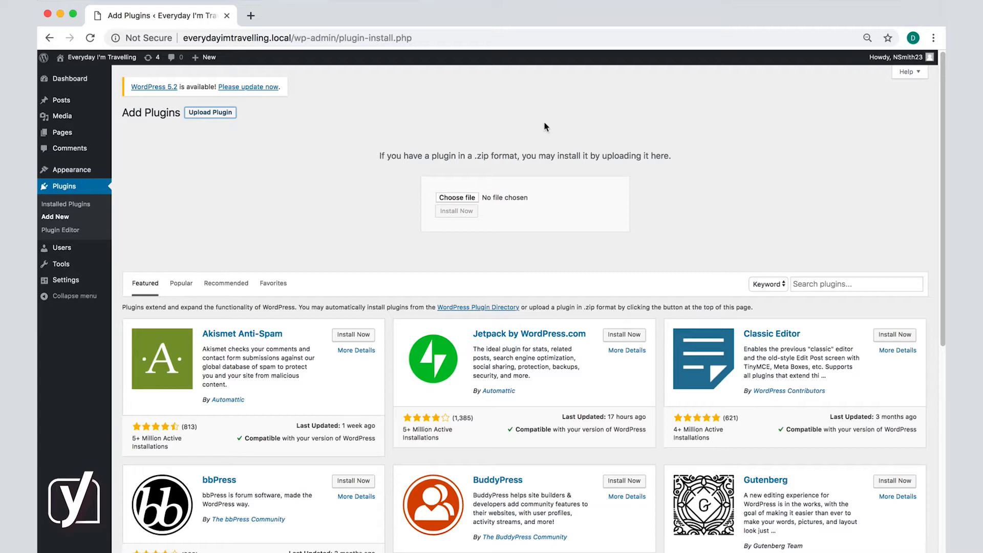
# Choose wordpress-seo-premium-11.1.1.zip from Downloads and start Install Now
pyautogui.click(456, 196)
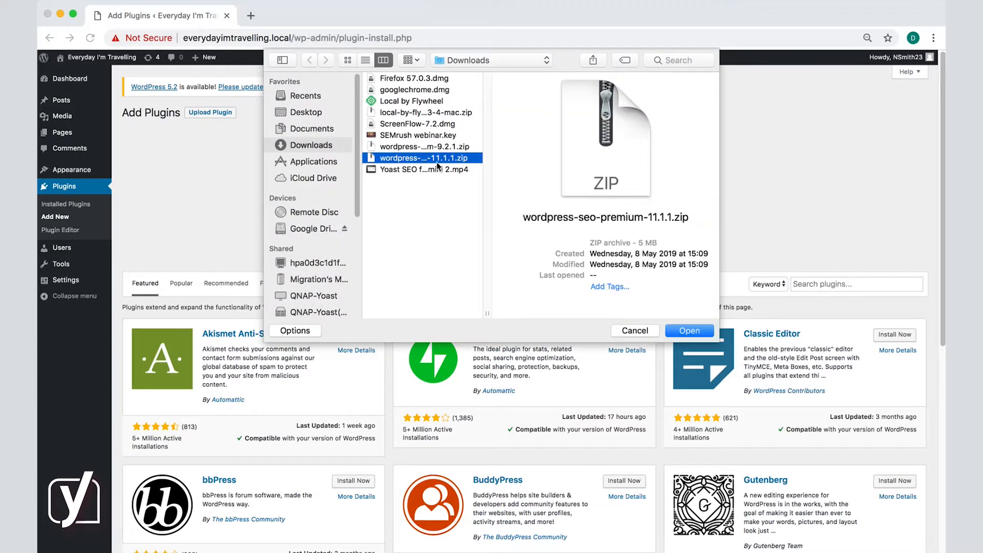
pyautogui.click(688, 331)
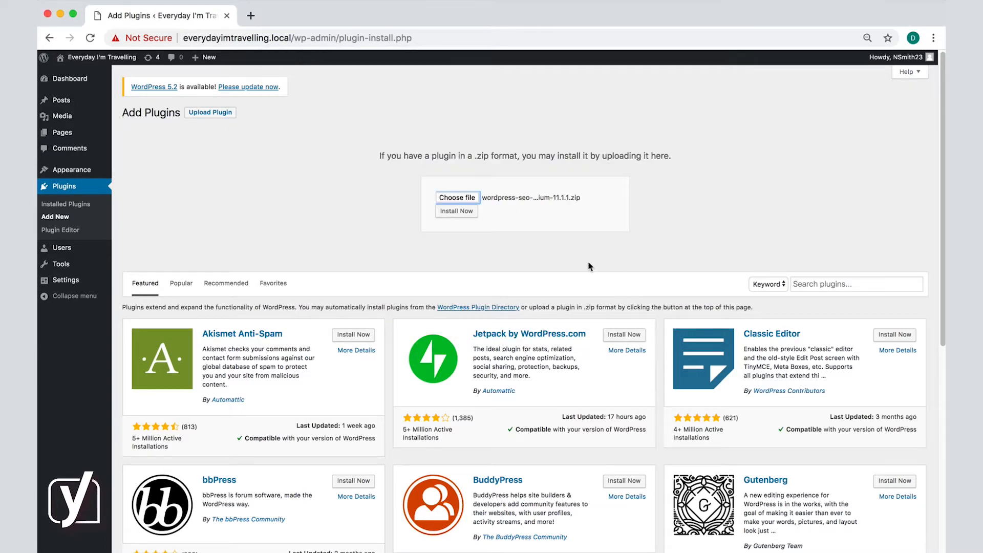
pyautogui.click(457, 210)
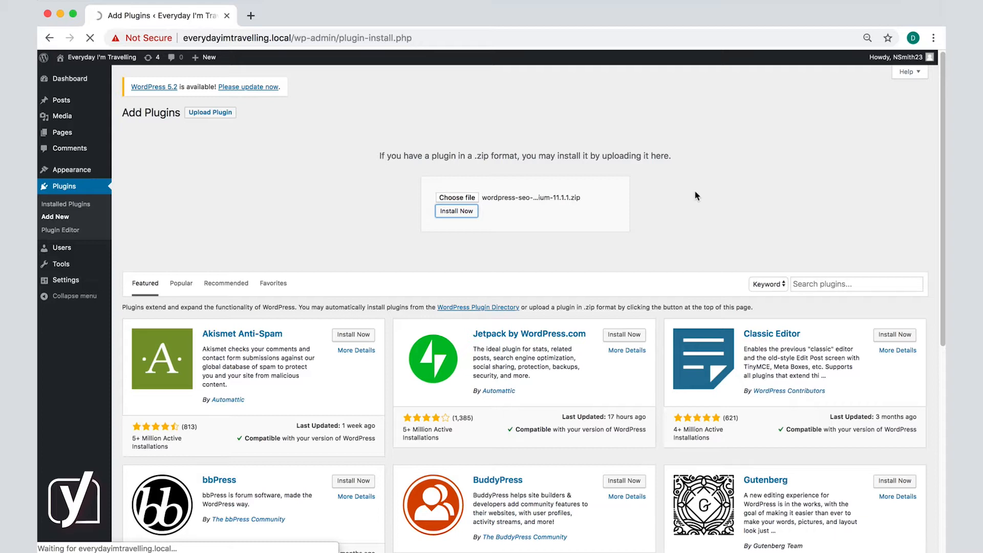
# Let the plugin unpack until WordPress reports it installed successfully
pyautogui.click(457, 211)
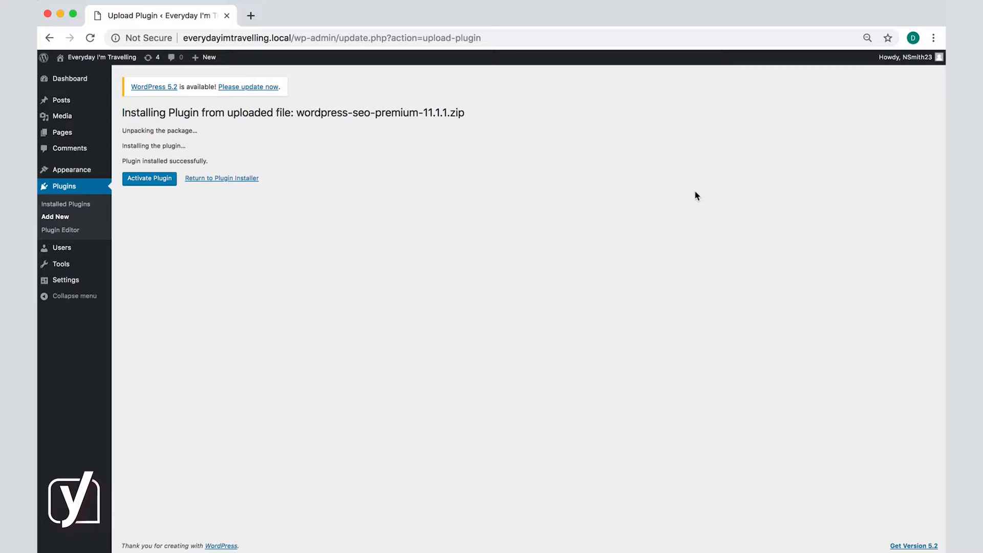
pyautogui.moveTo(147, 224)
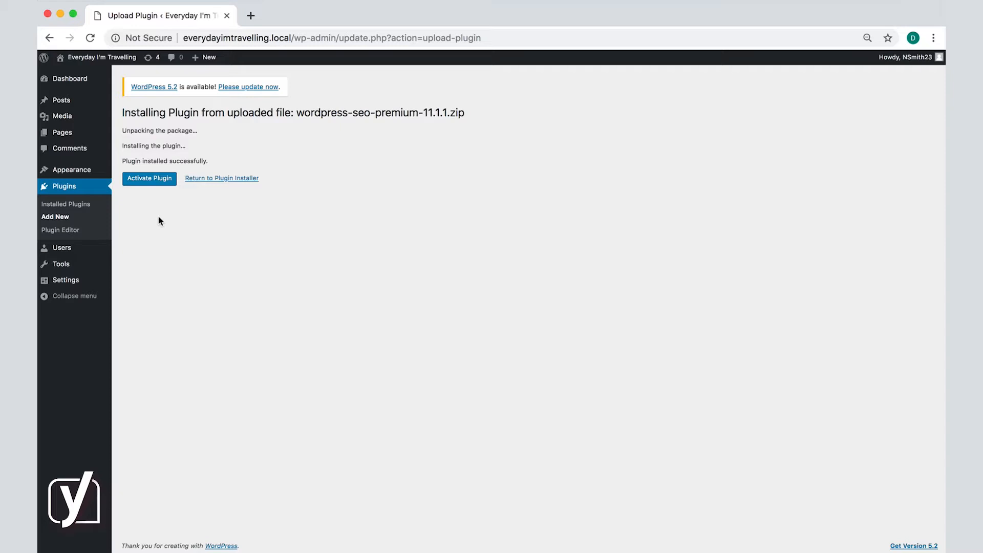
pyautogui.moveTo(160, 217)
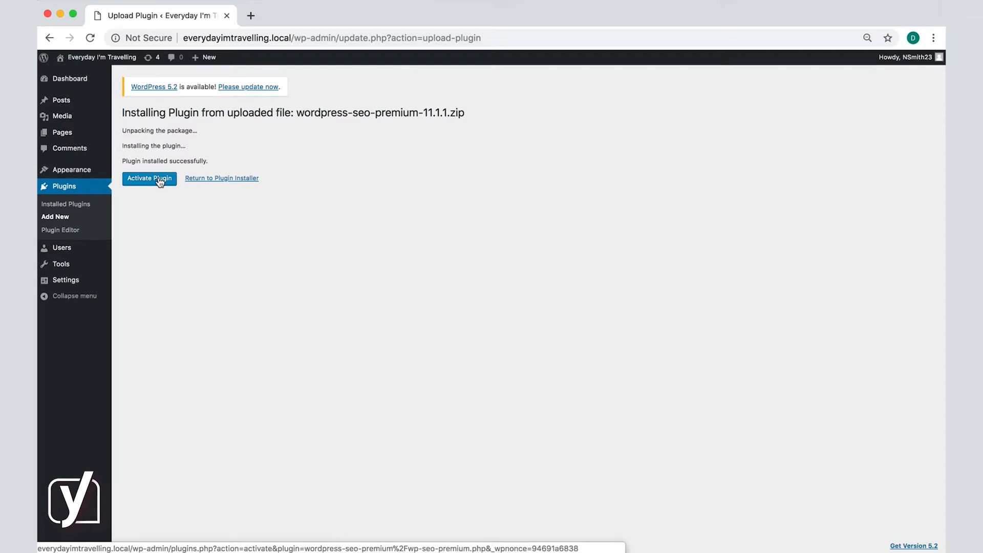
# Activate Yoast SEO Premium and check its SEO entry in the admin toolbar
pyautogui.click(149, 178)
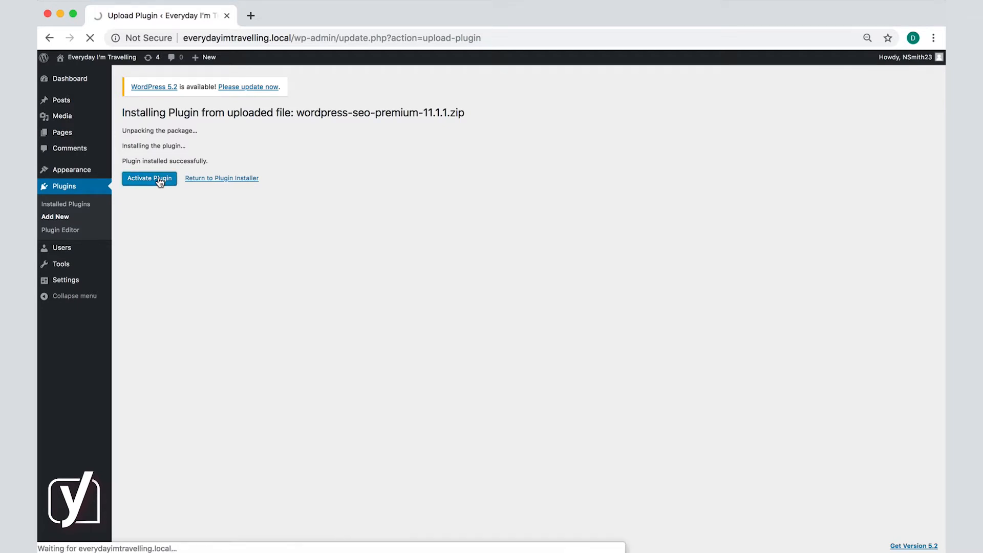
pyautogui.click(150, 178)
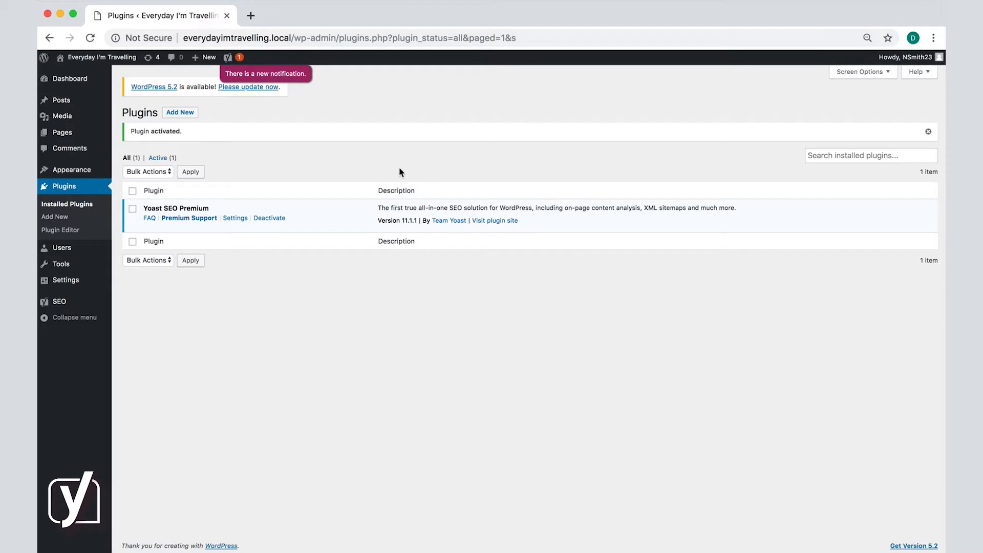
pyautogui.moveTo(391, 160)
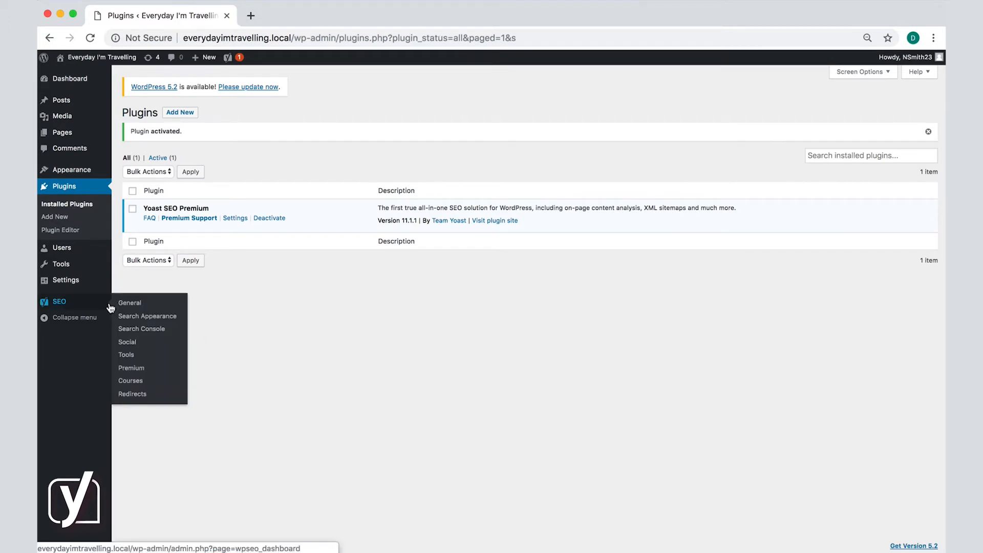
pyautogui.click(229, 58)
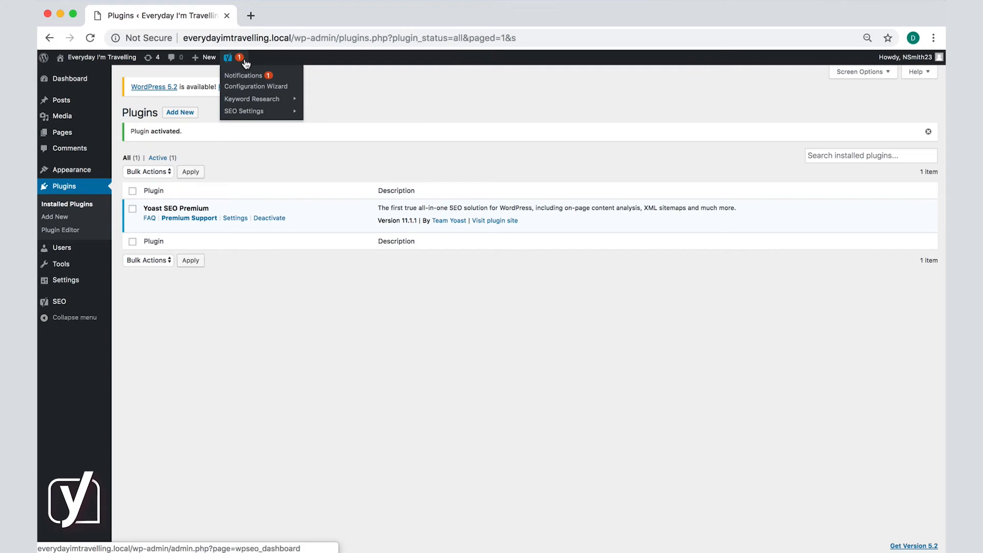